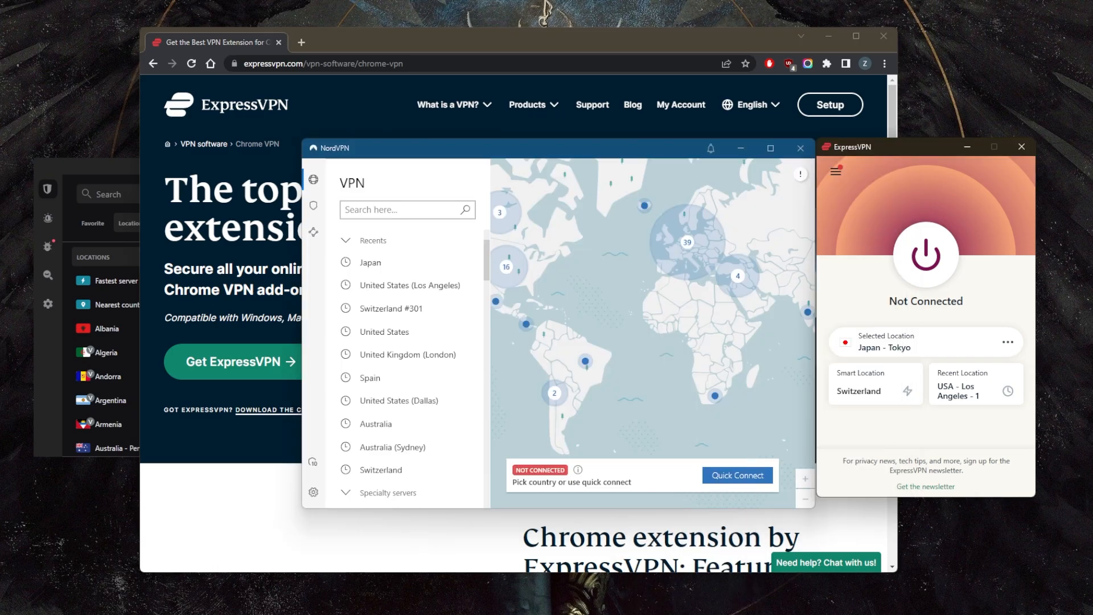
Step: Show Chrome's installed extensions list from the toolbar
left_click(827, 63)
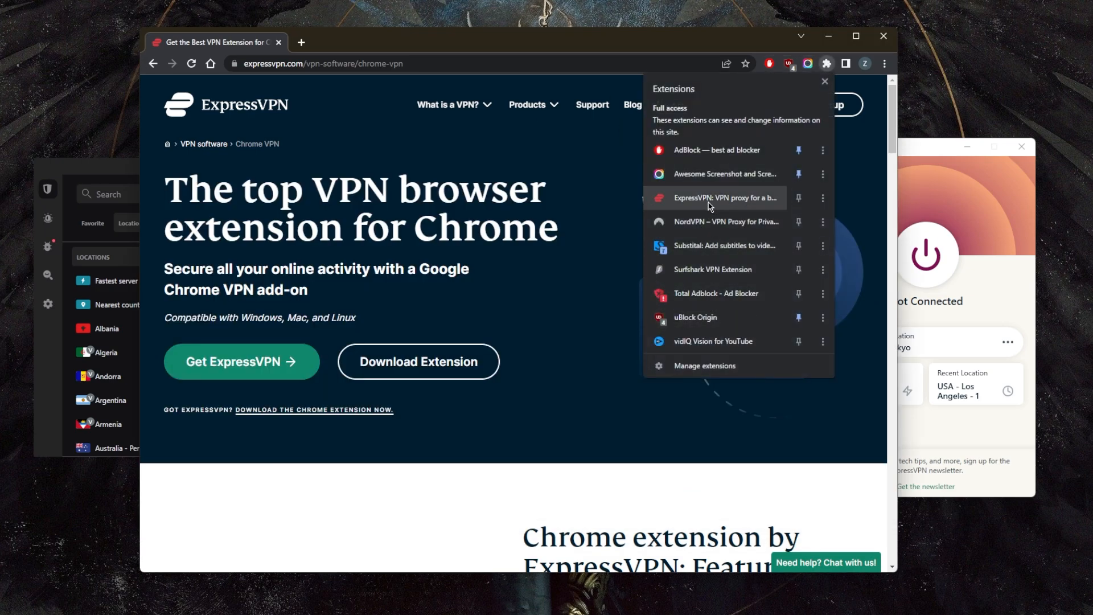
Step: Open the ExpressVPN extension popup showing Not Connected with Japan selected
left_click(724, 198)
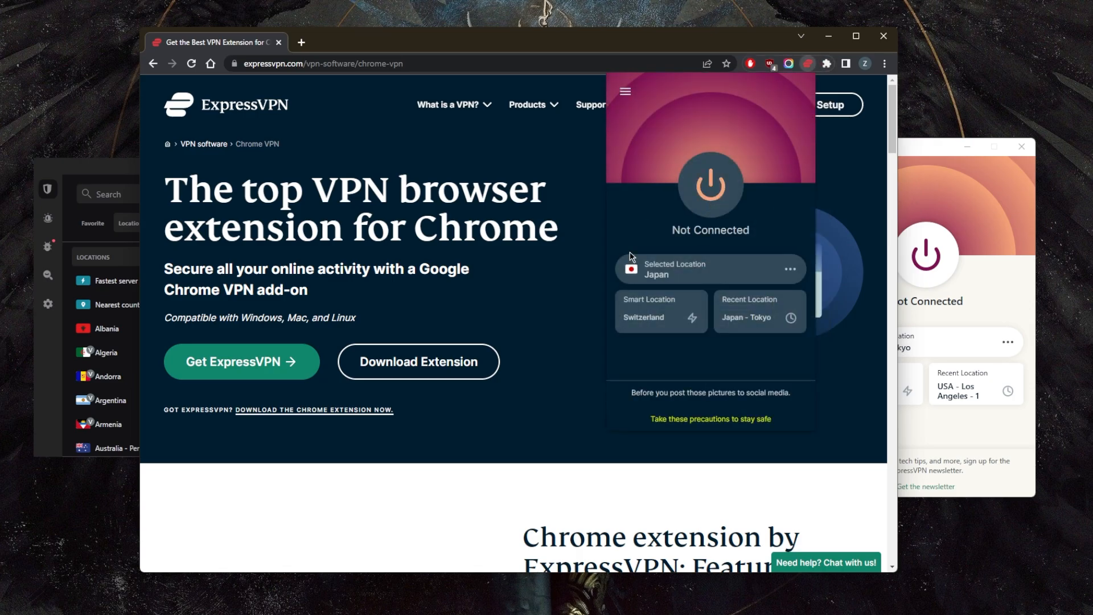
mouse_move(661, 317)
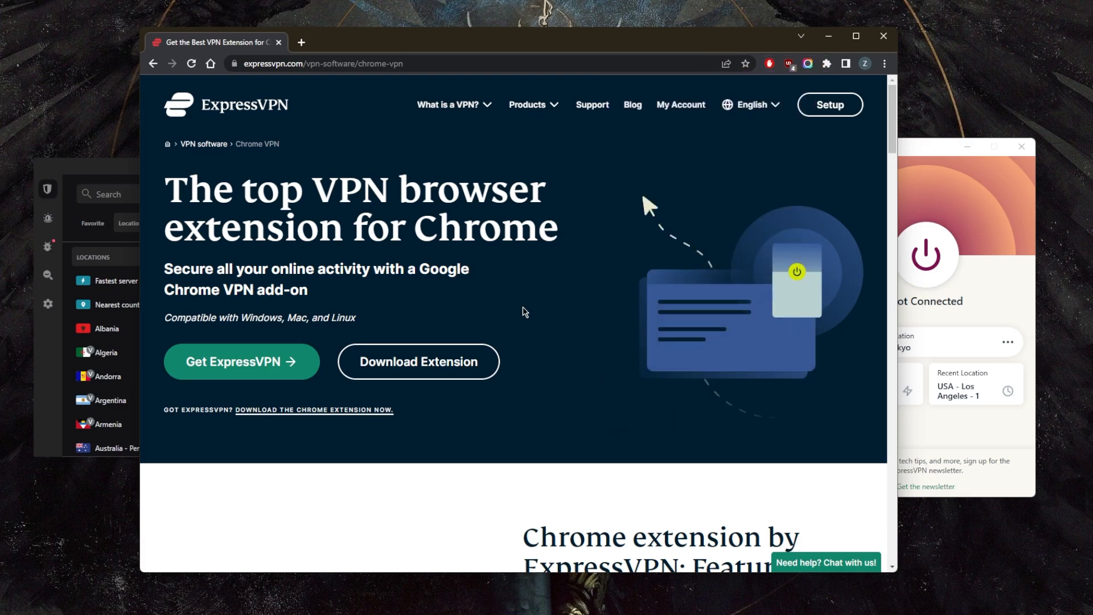
Step: Bring the ExpressVPN desktop app window in front of Chrome
left_click(750, 105)
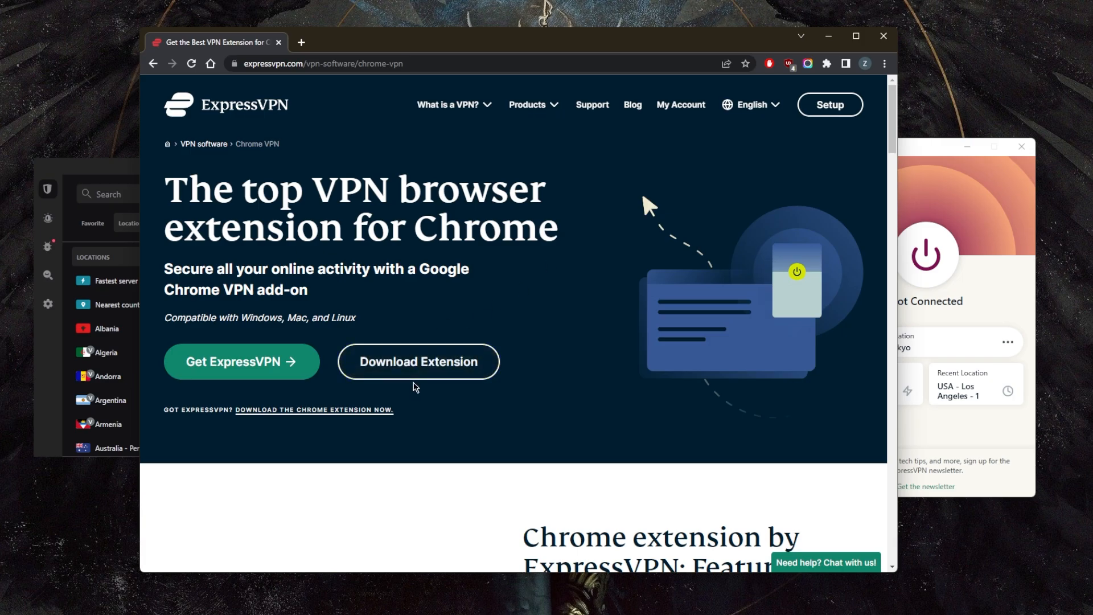
mouse_move(488, 284)
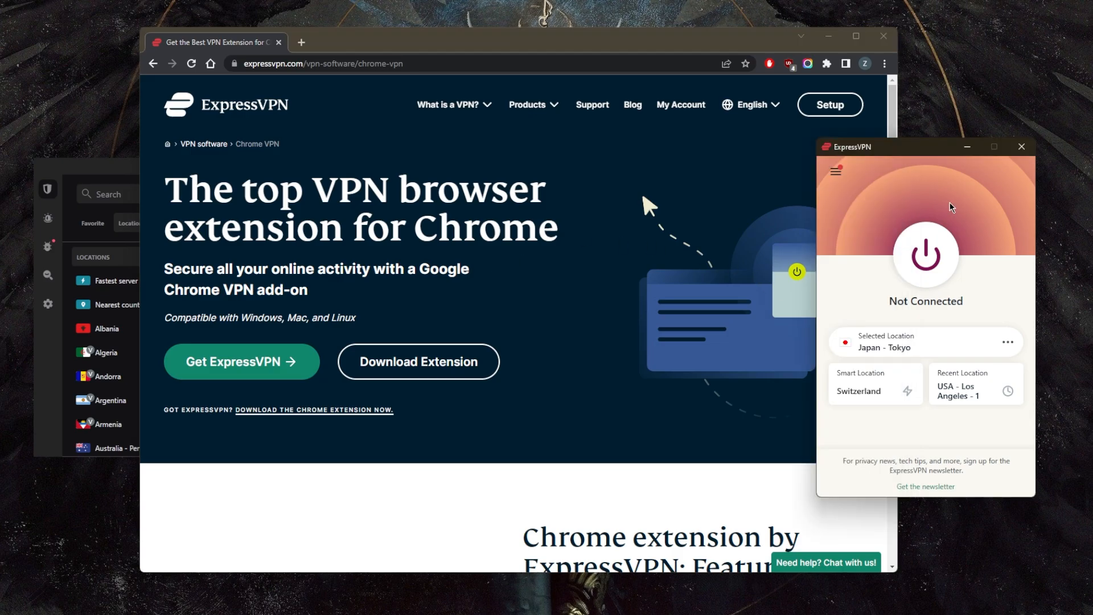
mouse_move(949, 208)
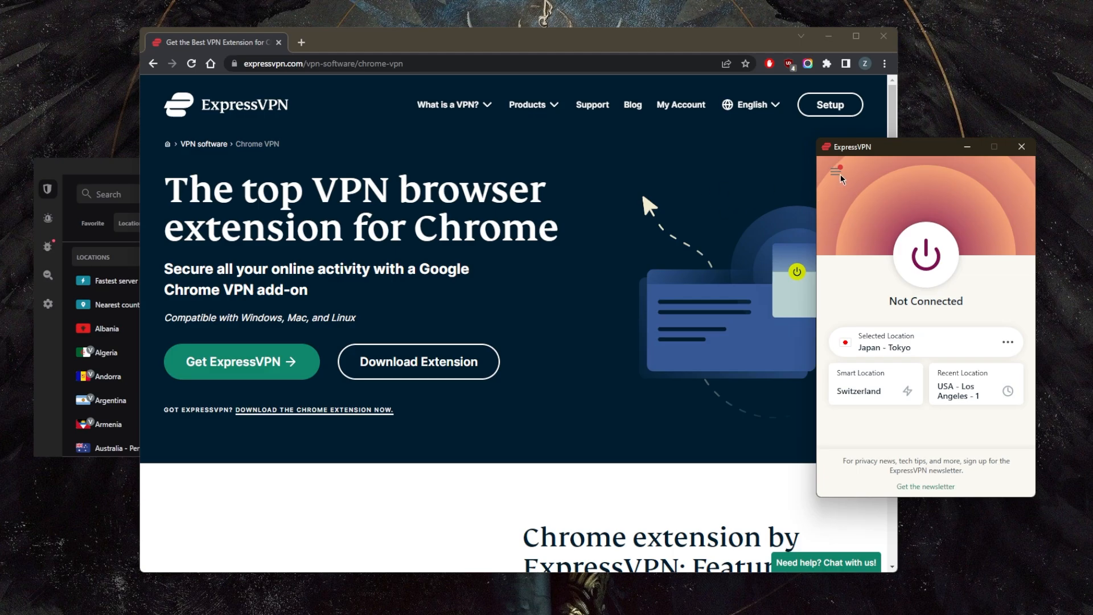
Step: Open ExpressVPN Options from the main menu and switch to the General tab
left_click(835, 170)
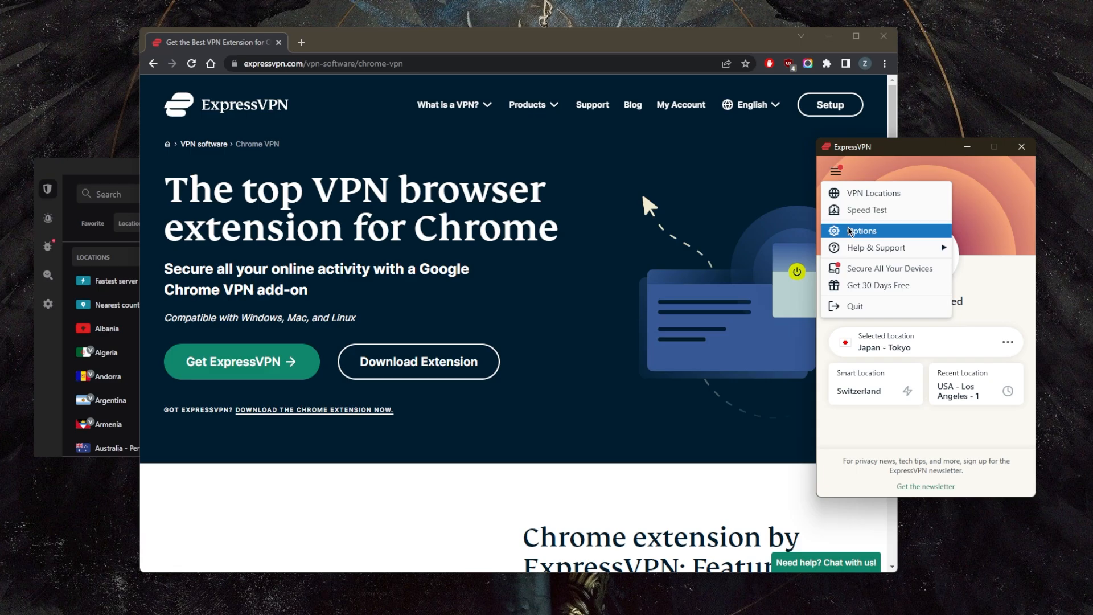
left_click(862, 230)
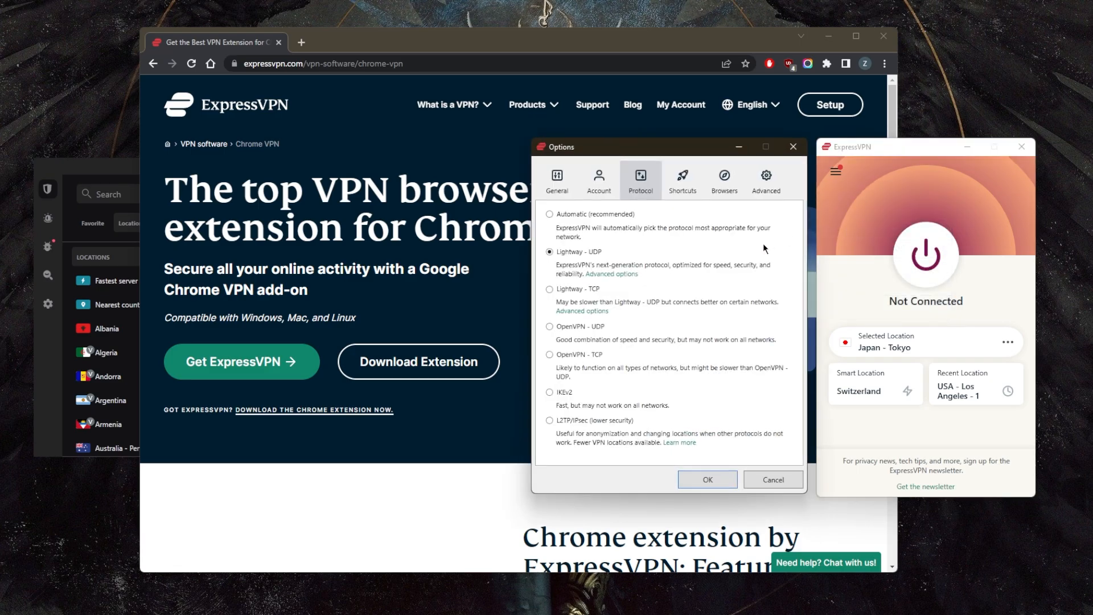
left_click(555, 177)
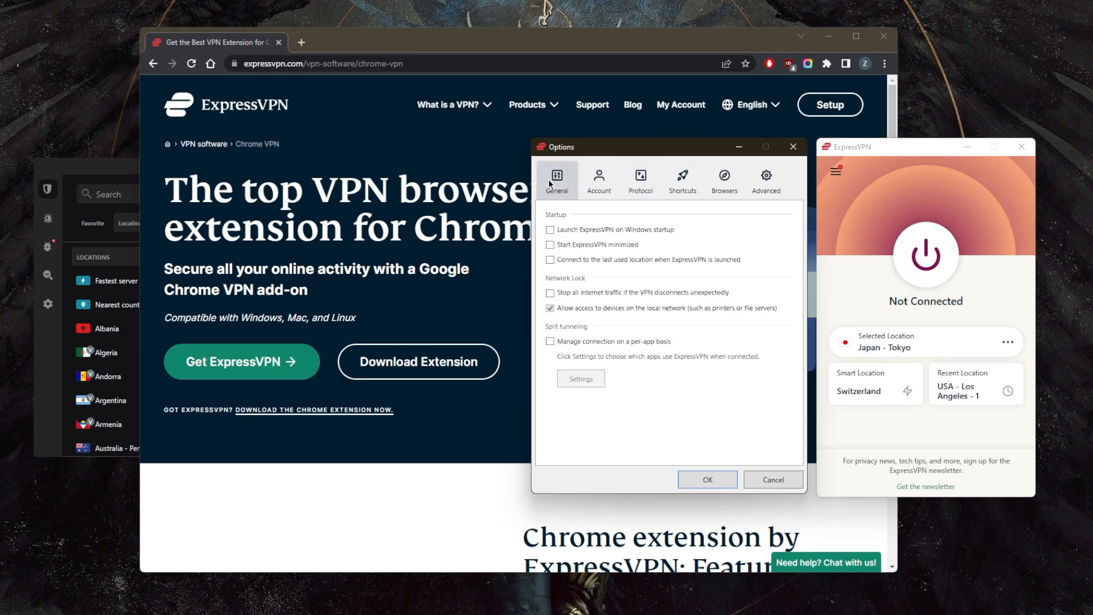
Step: Enable per-app connection management with 'Only allow selected apps' set to Google Chrome
left_click(550, 341)
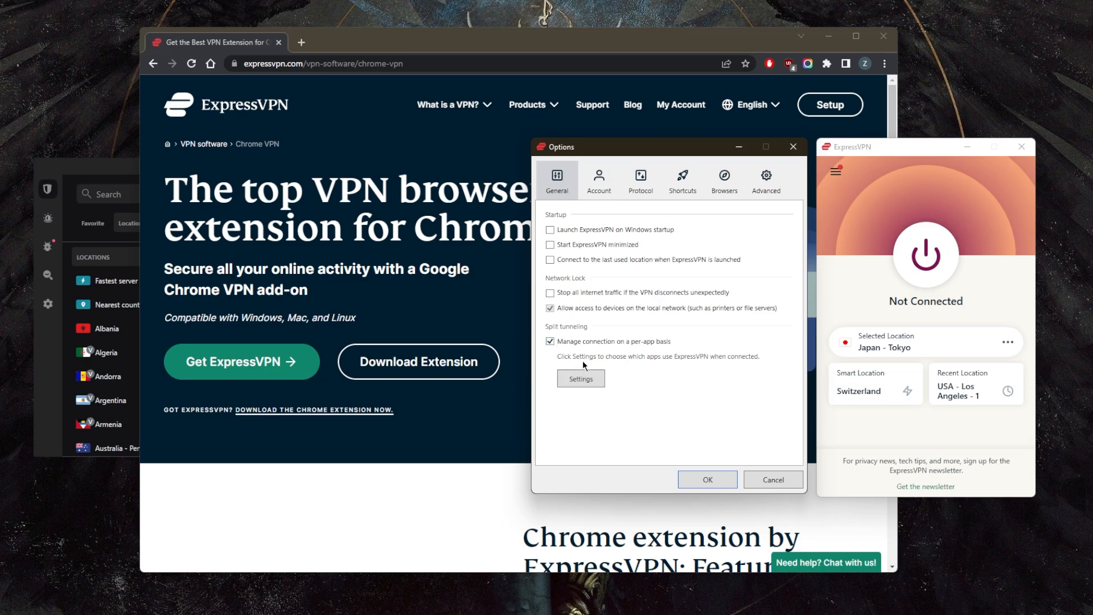
left_click(580, 379)
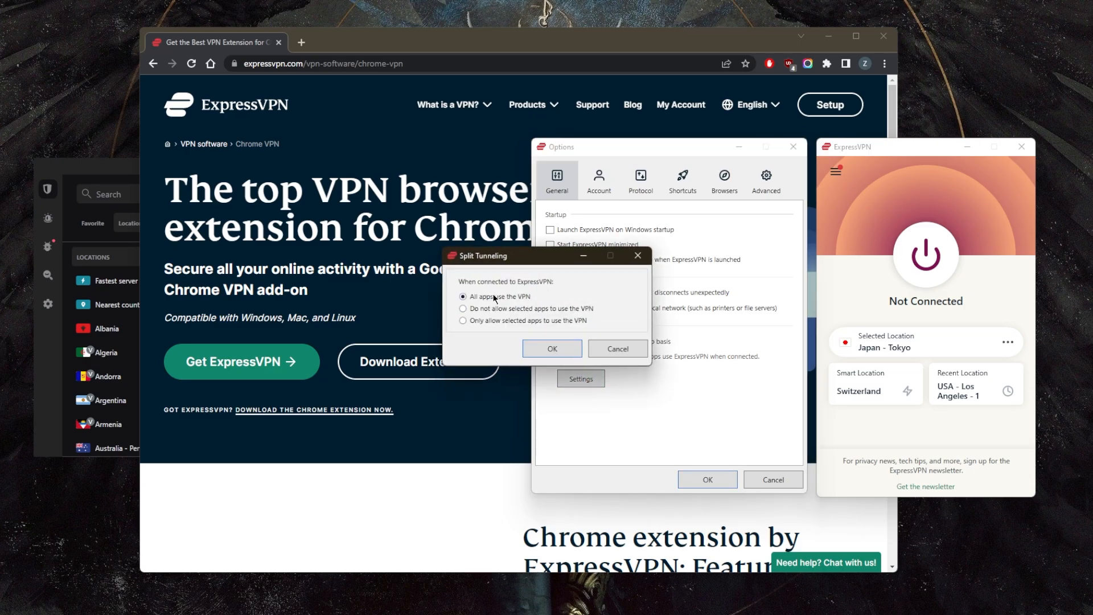
left_click(462, 320)
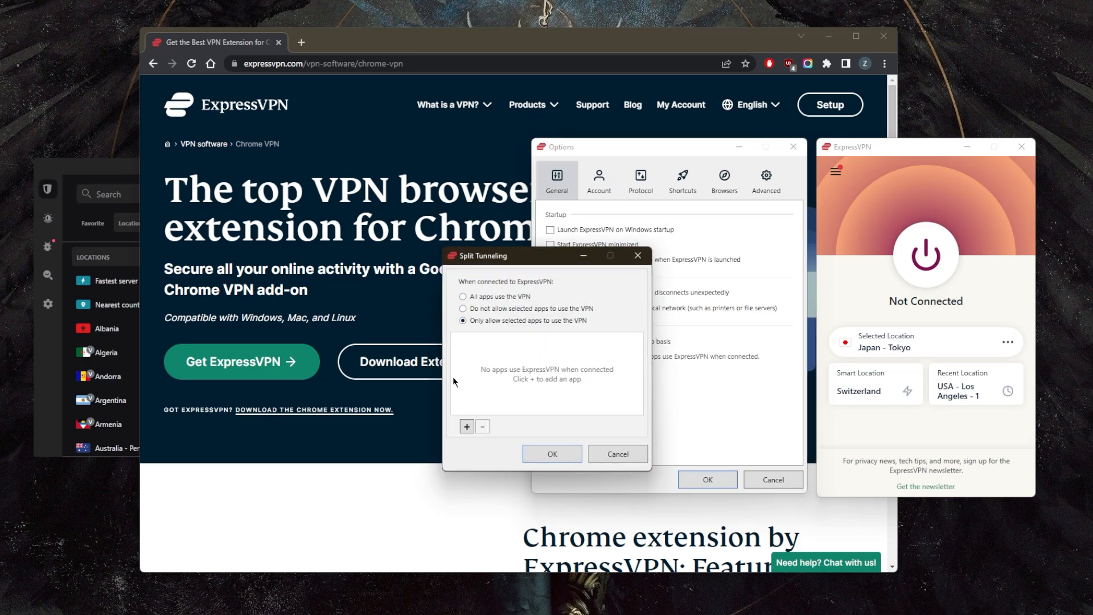
left_click(466, 425)
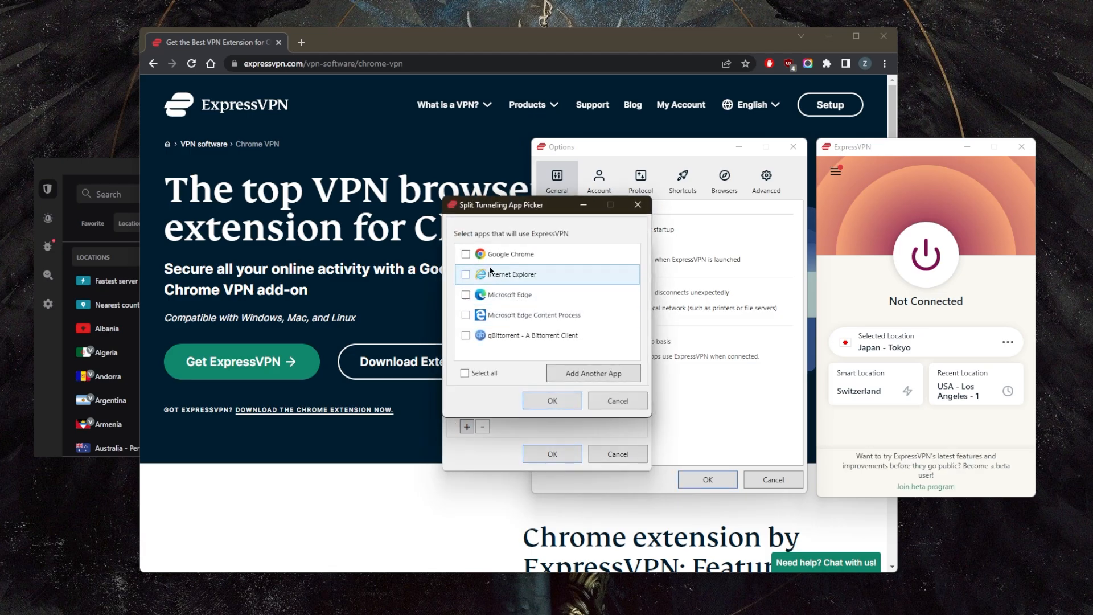
left_click(466, 254)
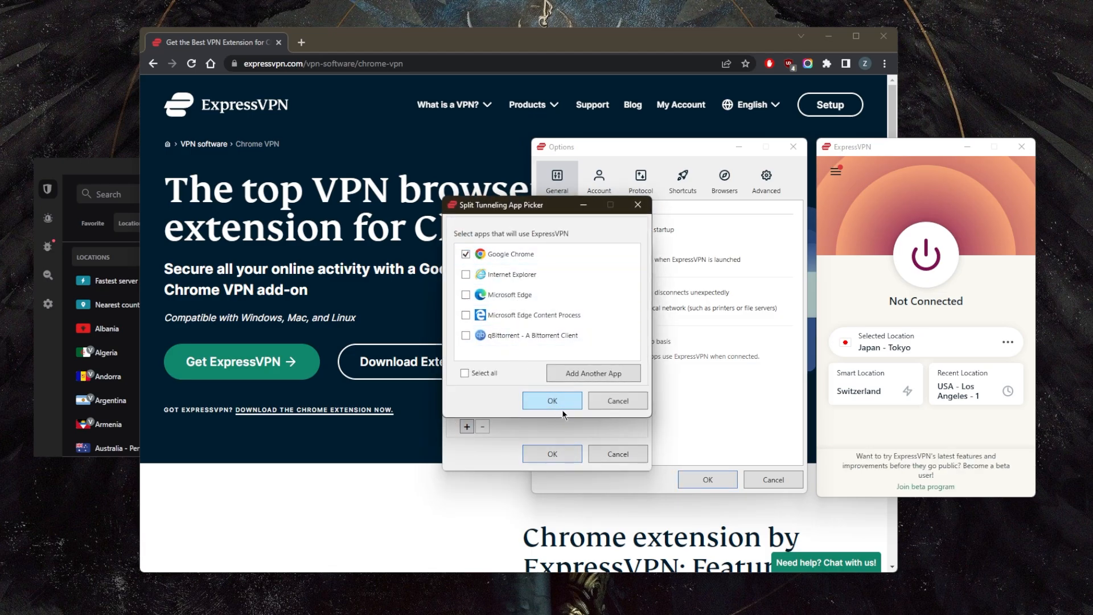
left_click(551, 400)
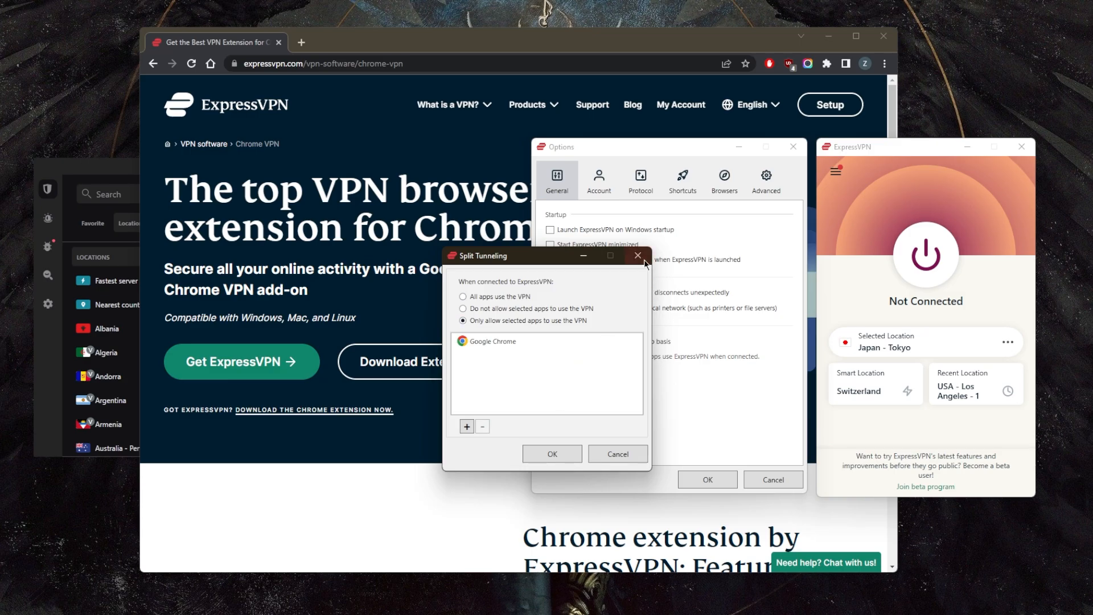
left_click(636, 256)
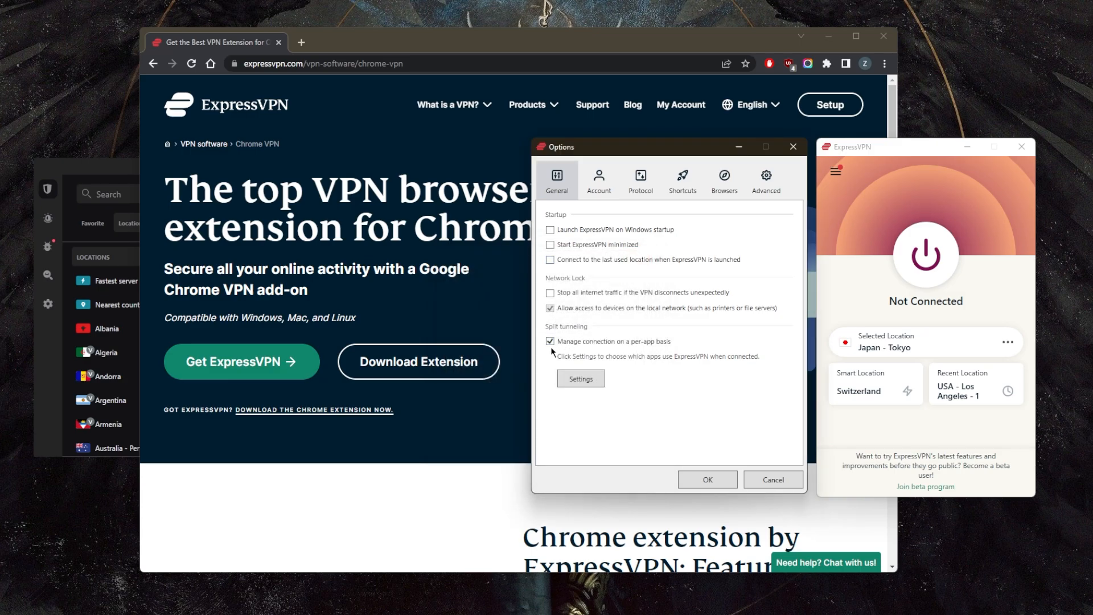
Step: Close the Options window and bring NordVPN's Meshnet page to the front
left_click(550, 341)
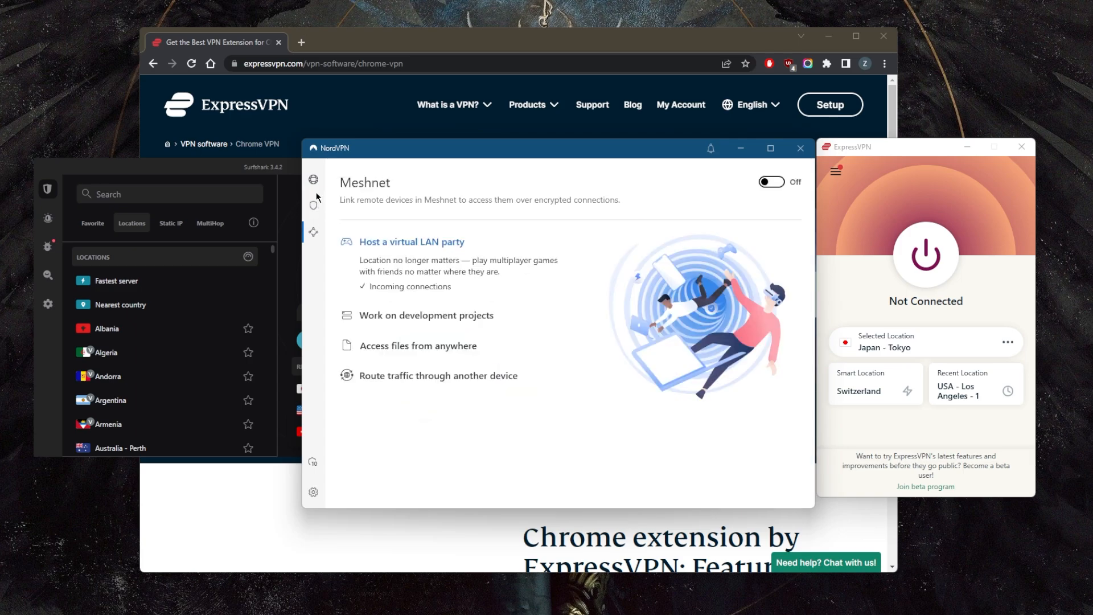
Step: Switch NordVPN to its VPN locations map view
left_click(313, 179)
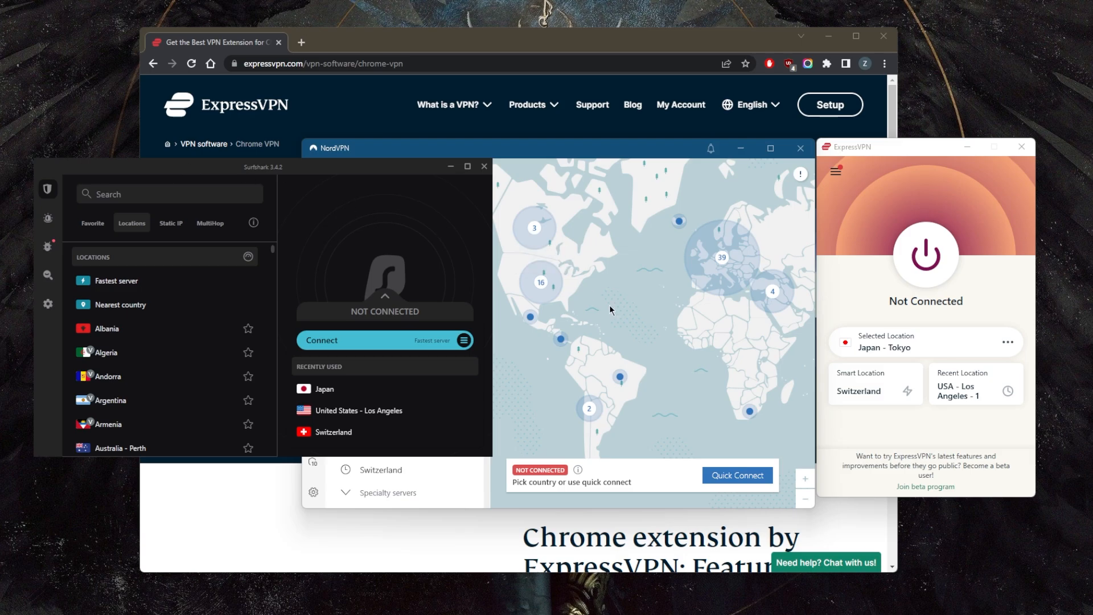
mouse_move(636, 299)
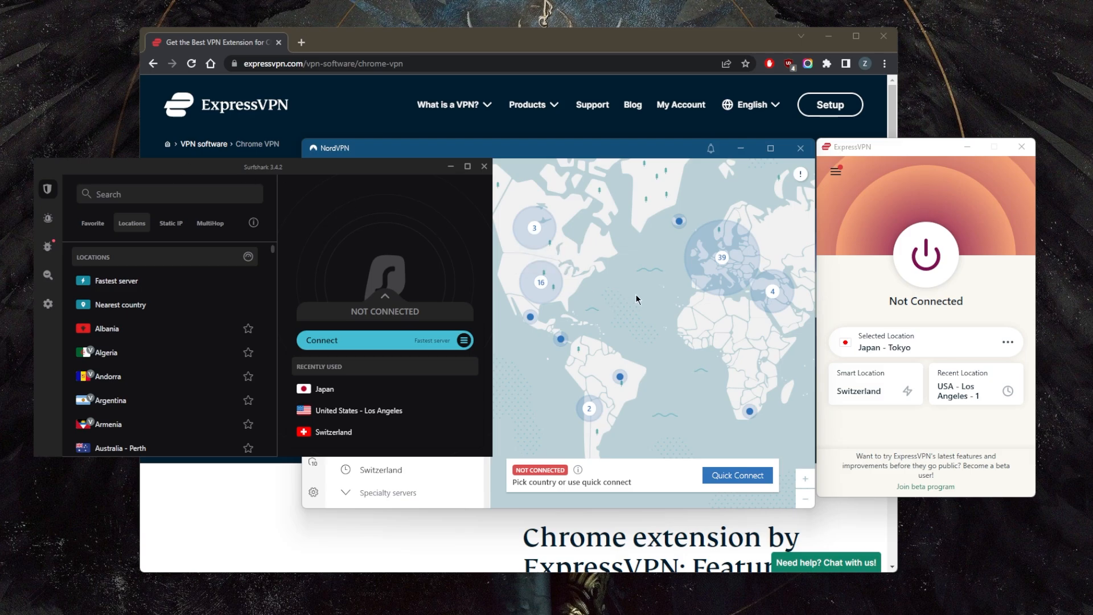